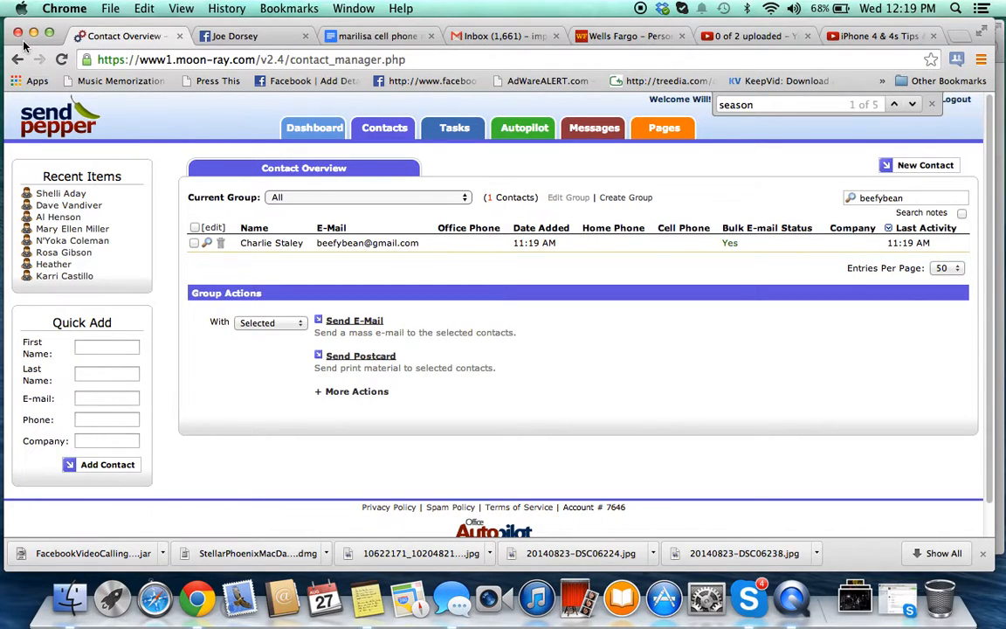
mouse_move(412, 259)
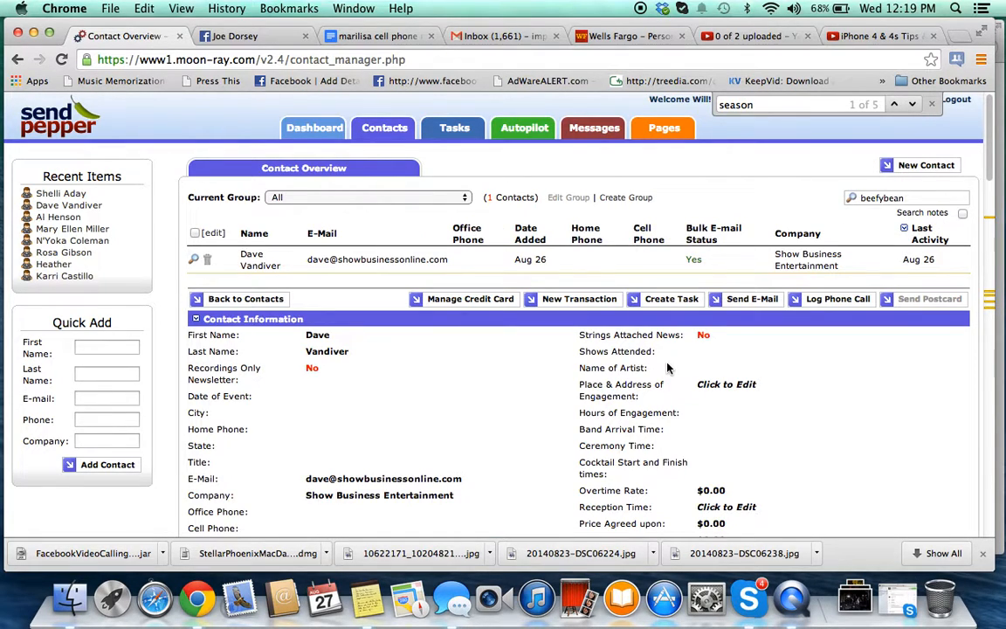
scroll("down", 3)
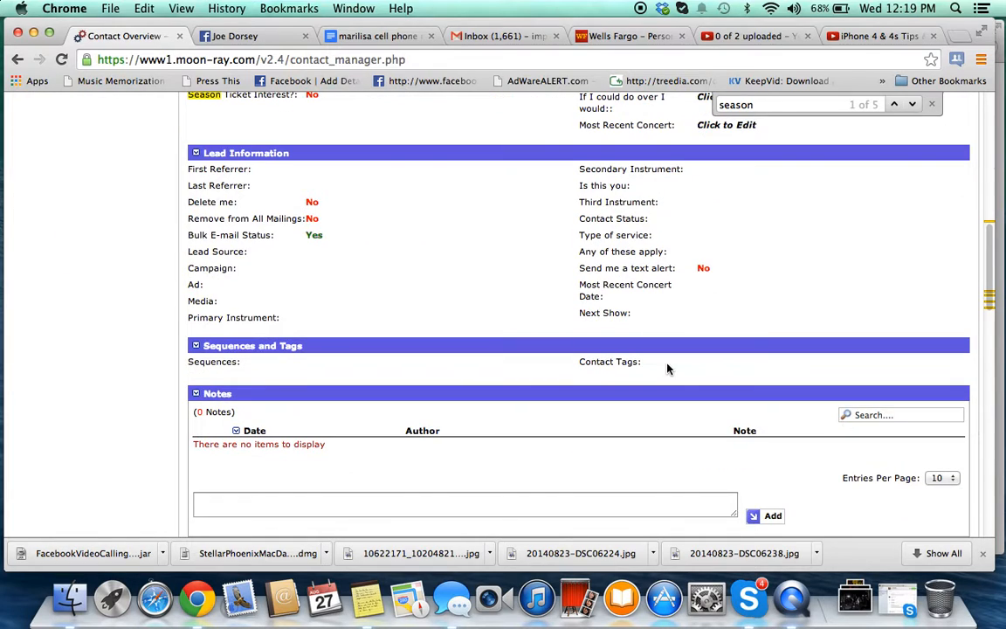
scroll("up", 3)
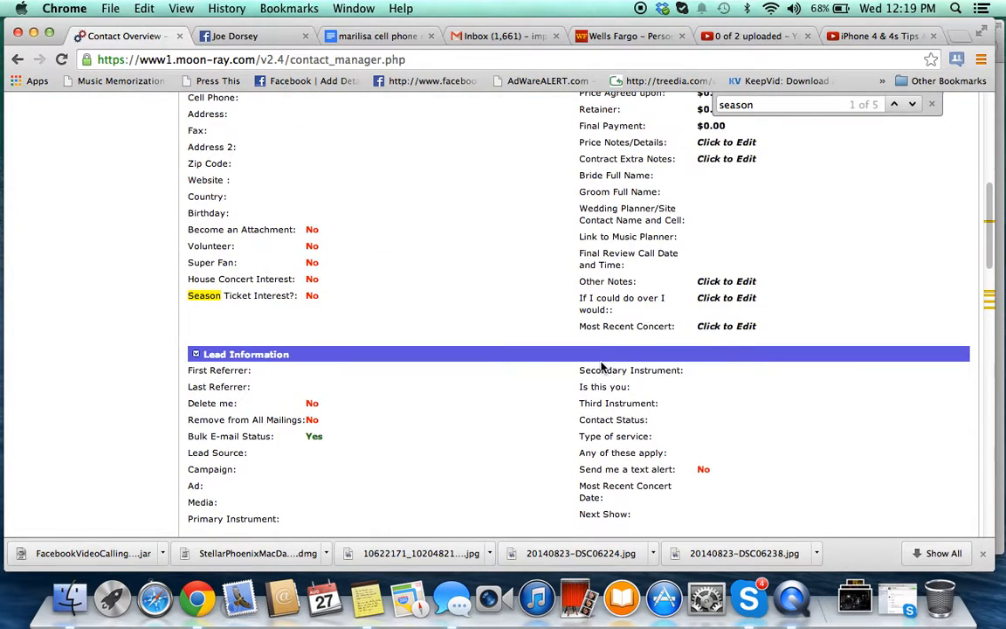
scroll("down", 3)
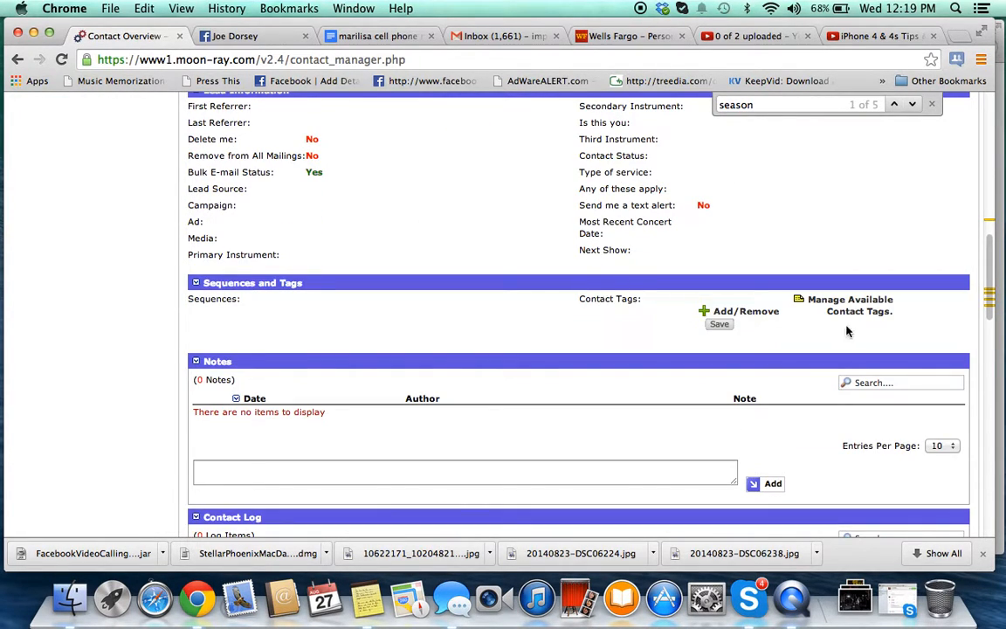
In the Add/Remove Contact Tags dialog, find Booking Agent and tick it for adding
left_click(746, 311)
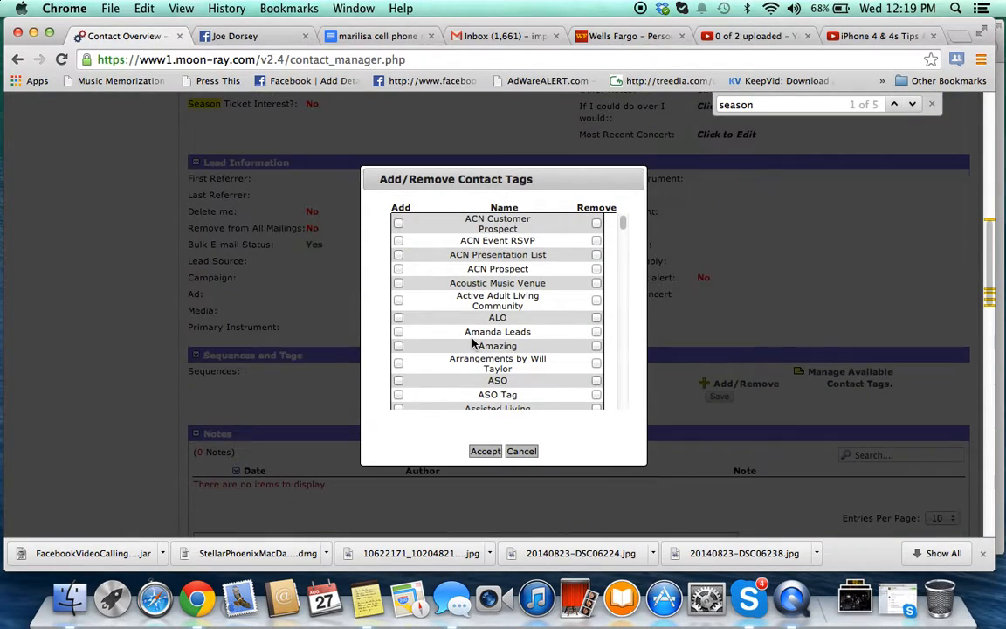
scroll("down", 3)
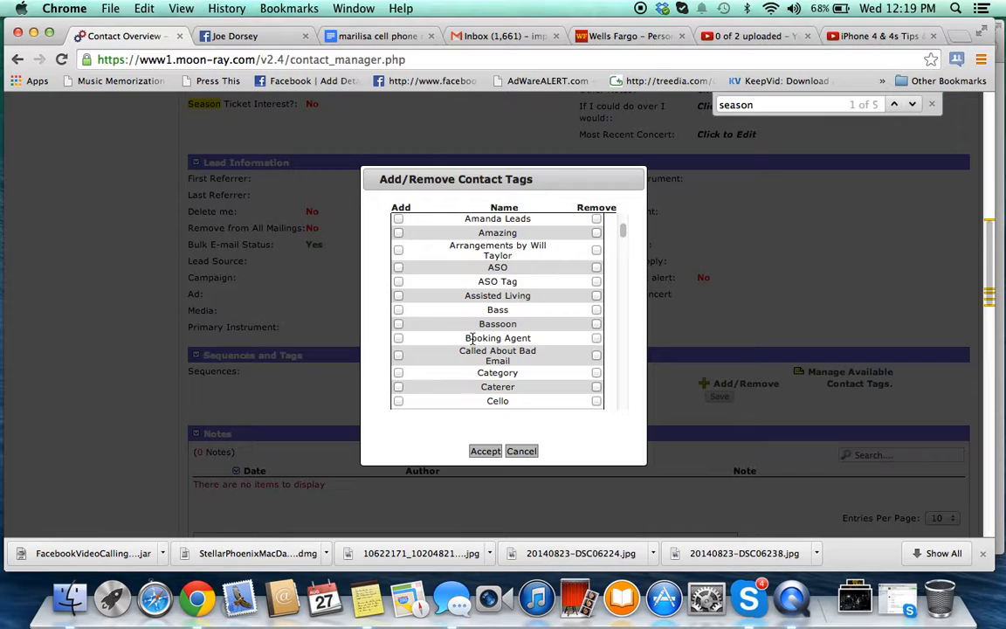
type("bookin")
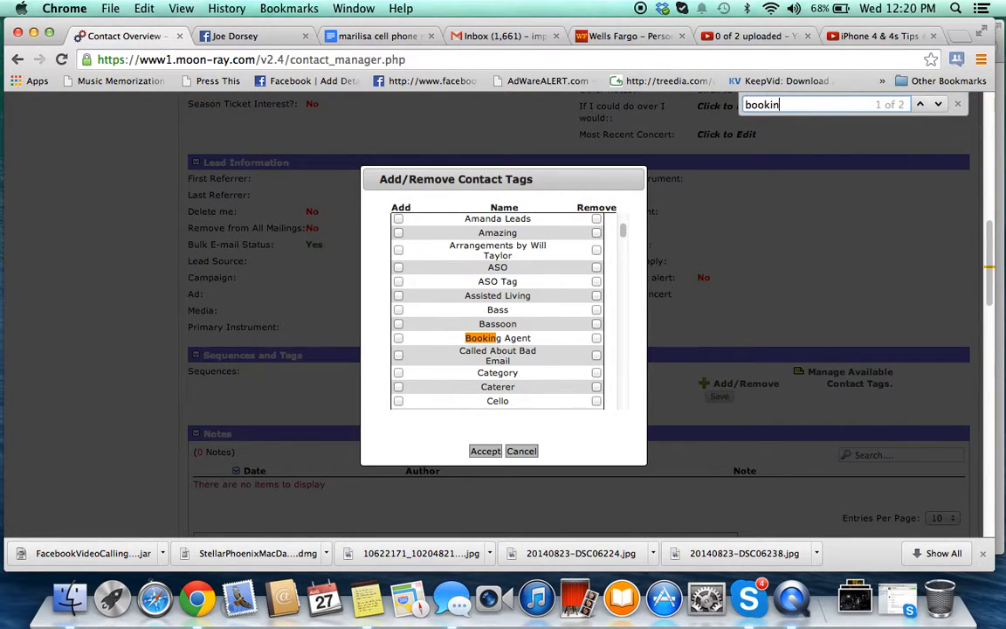
left_click(399, 339)
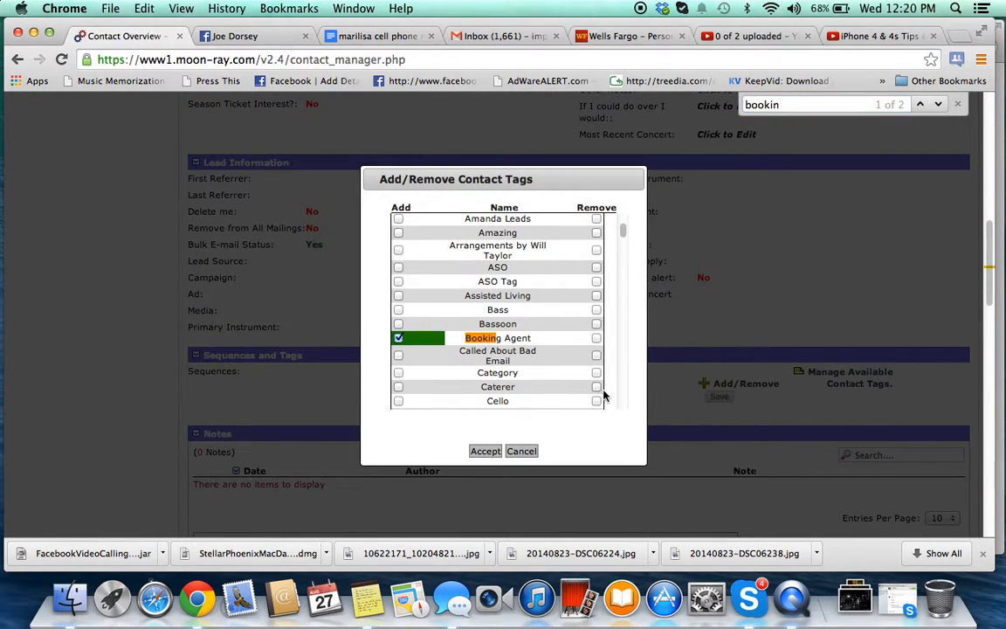
Search 'agency', scroll the tag list and confirm the tag change for the contact
type("agency")
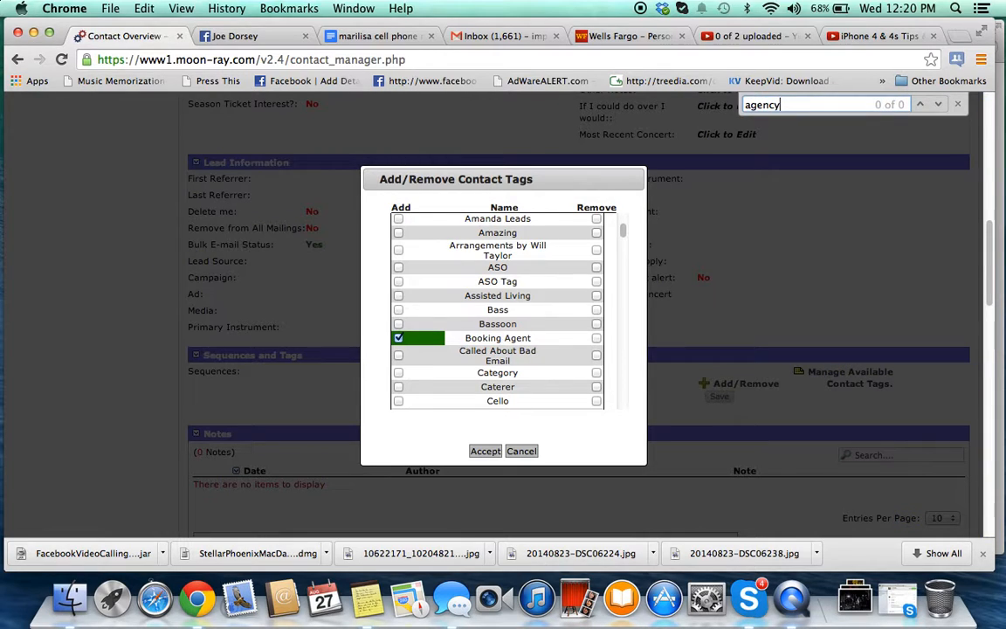
scroll("down", 3)
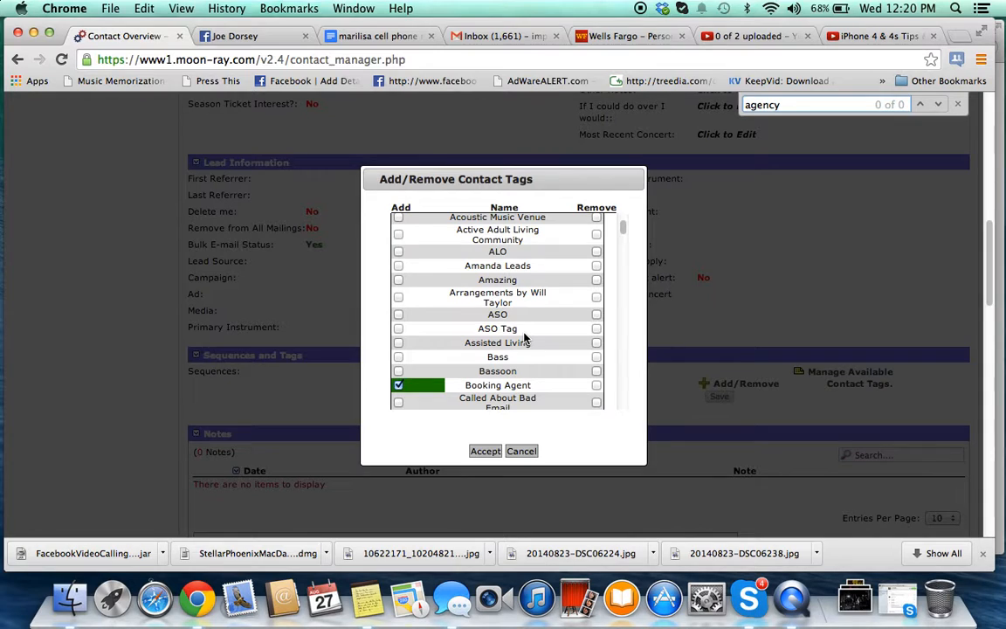
scroll("down", 3)
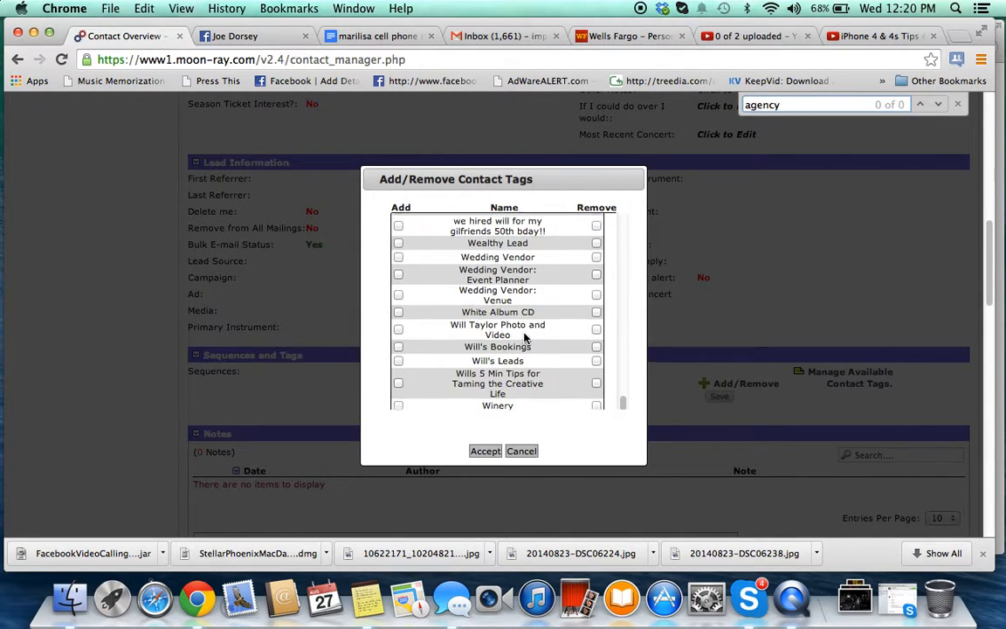
left_click(485, 450)
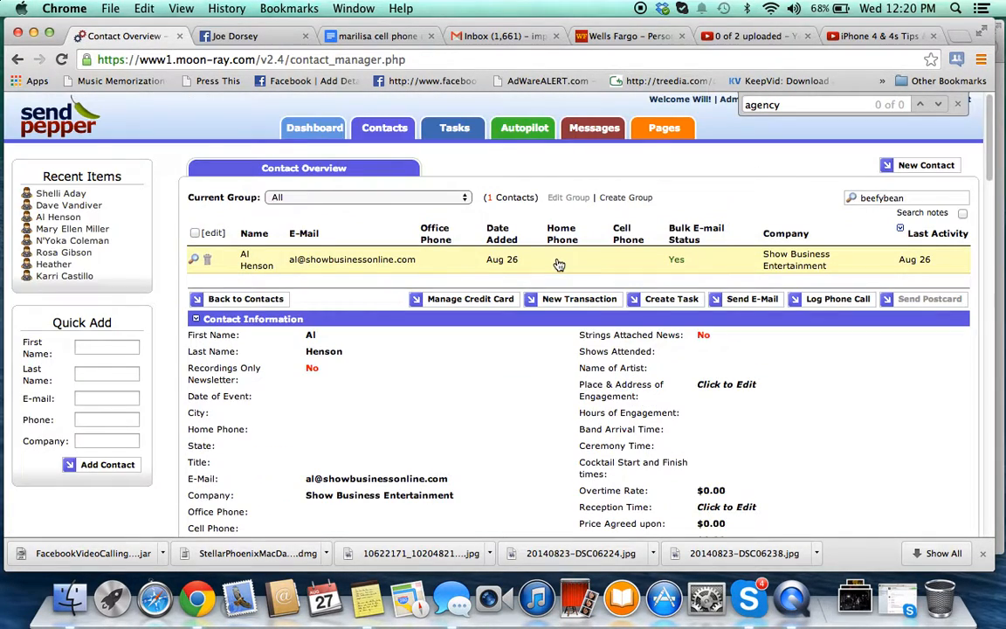
Open Heather's contact record from the Recent Items list
left_click(53, 264)
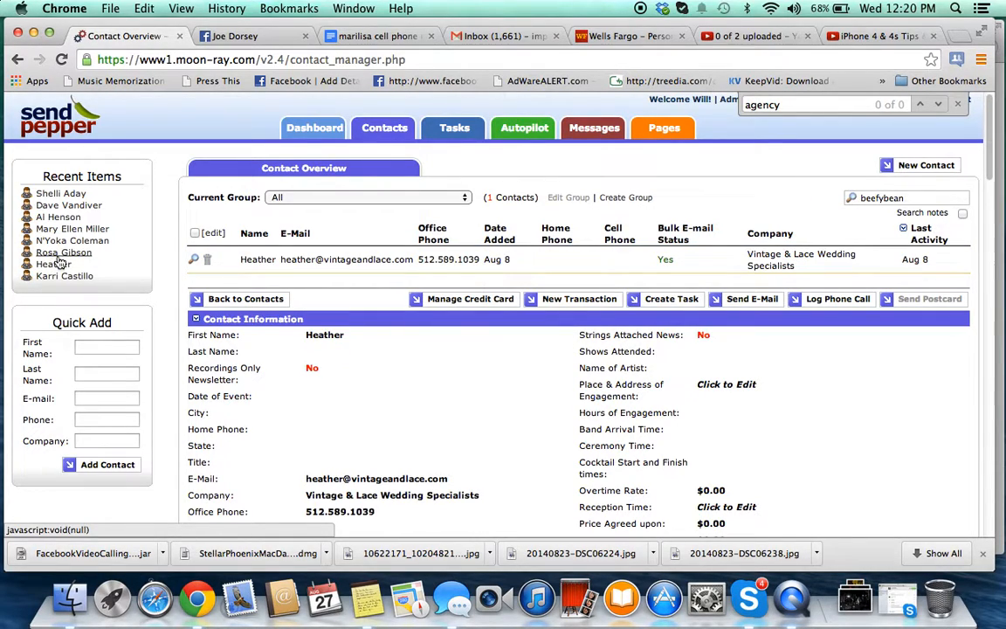